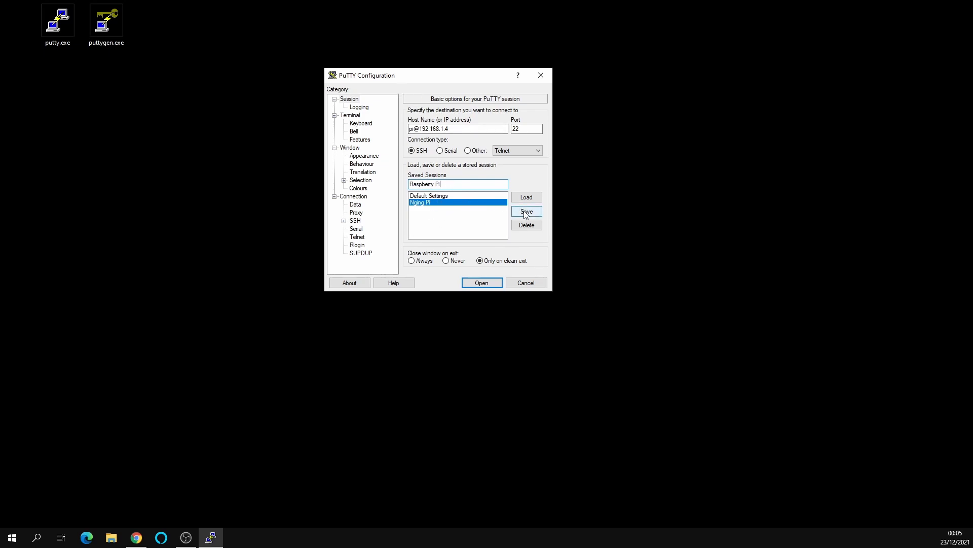
Save the 'Raspberry Pi' session, log in with the password, then close the connection.
{"action": "left_click", "coordinate": [526, 211]}
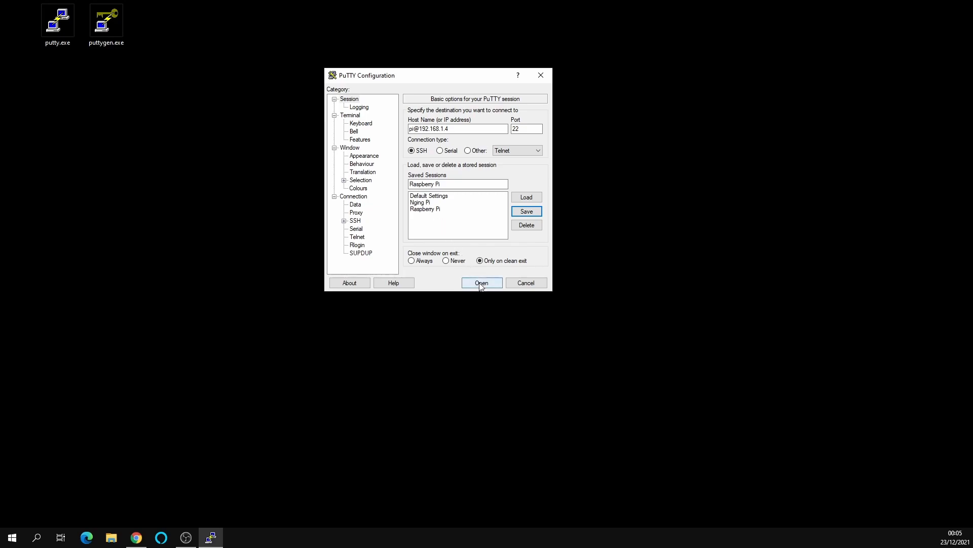
{"action": "left_click", "coordinate": [482, 283]}
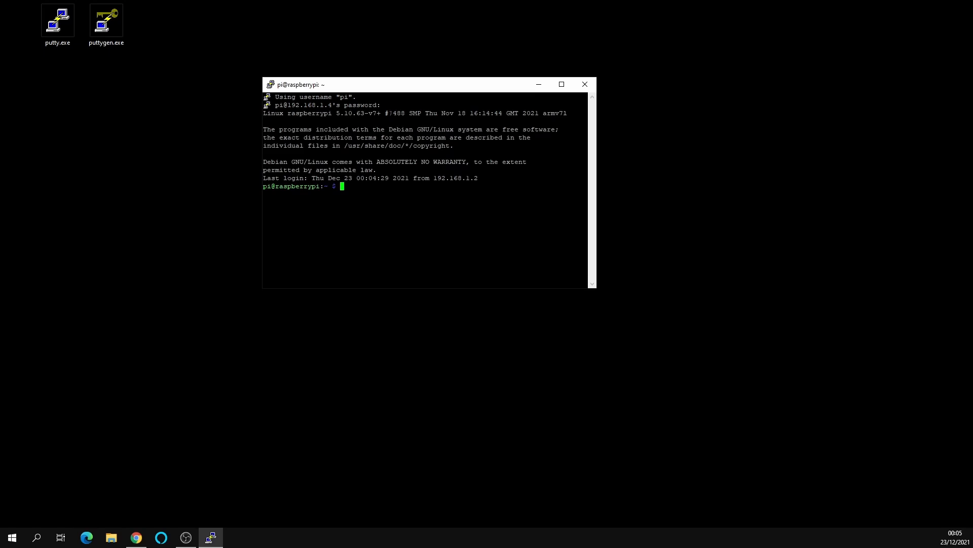
{"action": "mouse_move", "coordinate": [646, 111]}
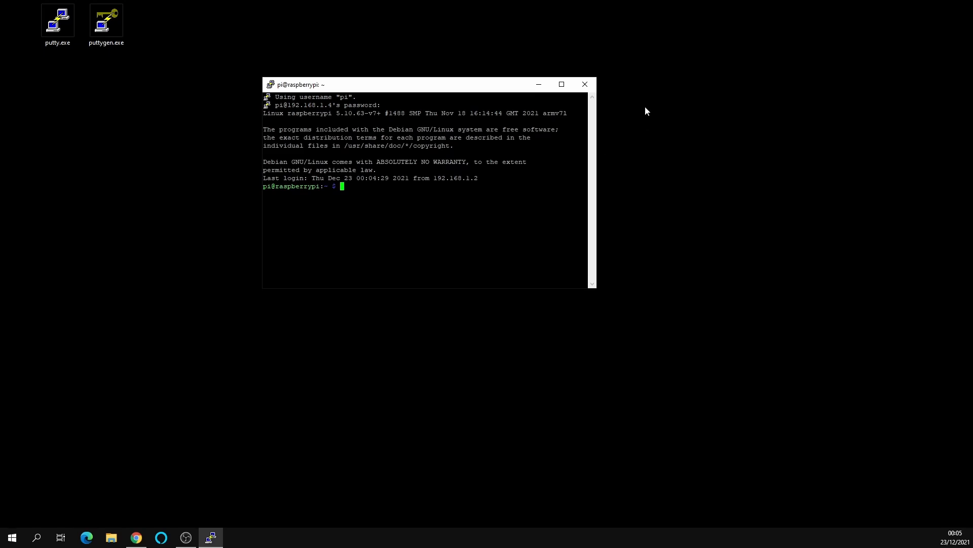
{"action": "left_click", "coordinate": [585, 84]}
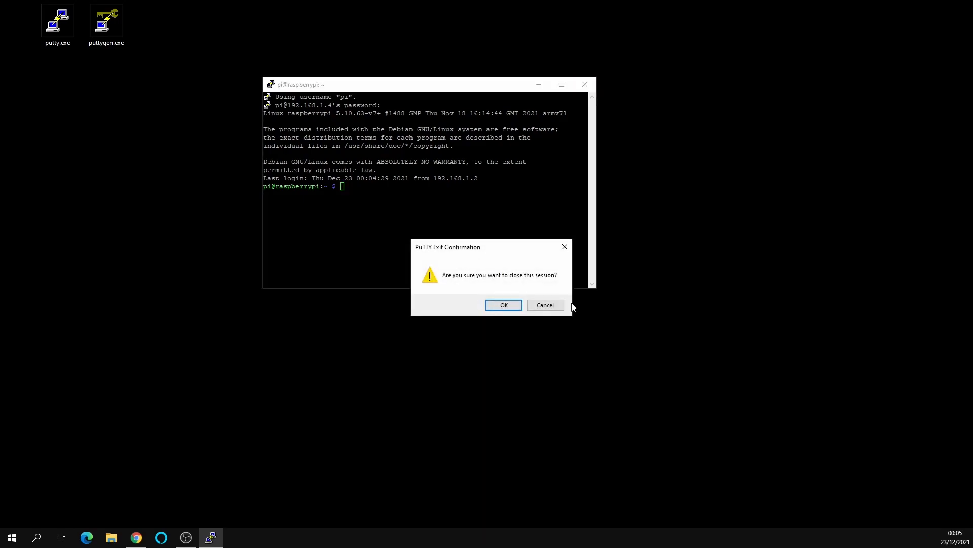
{"action": "left_click", "coordinate": [504, 305]}
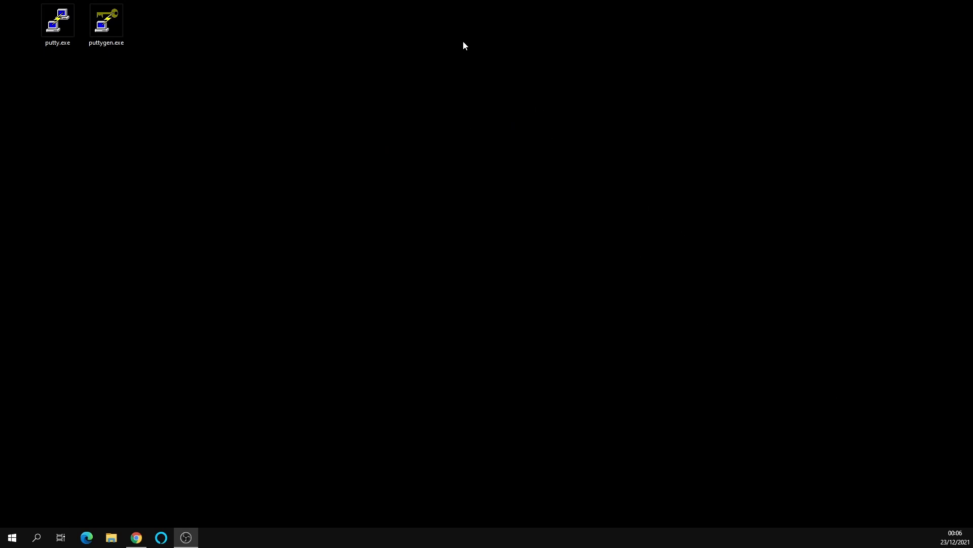
{"action": "left_click", "coordinate": [105, 21]}
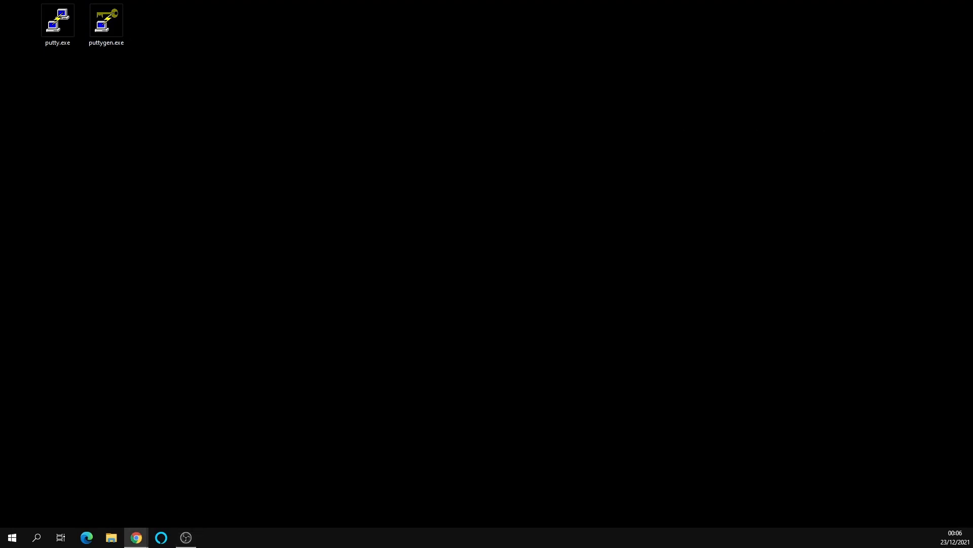
{"action": "left_click", "coordinate": [135, 537]}
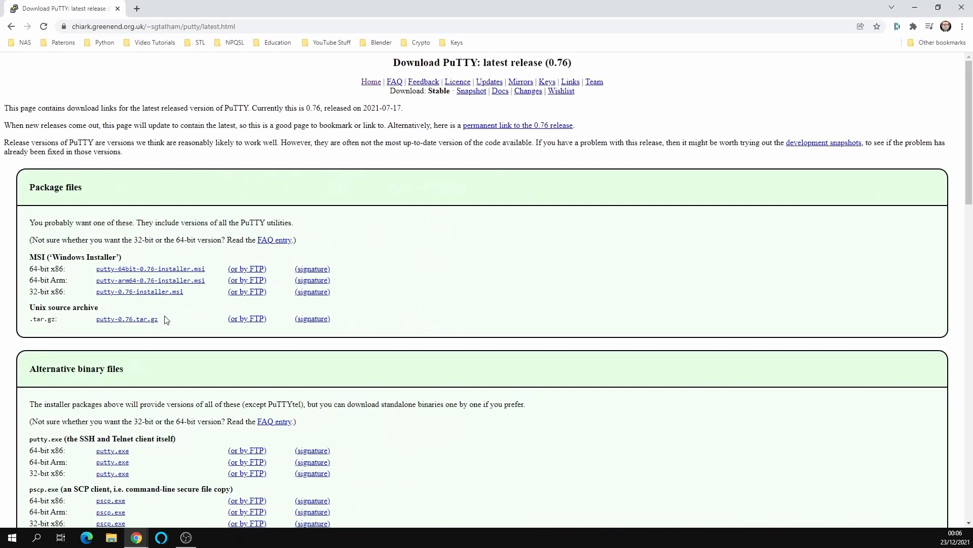
{"action": "scroll", "scroll_direction": "down", "scroll_amount": 3}
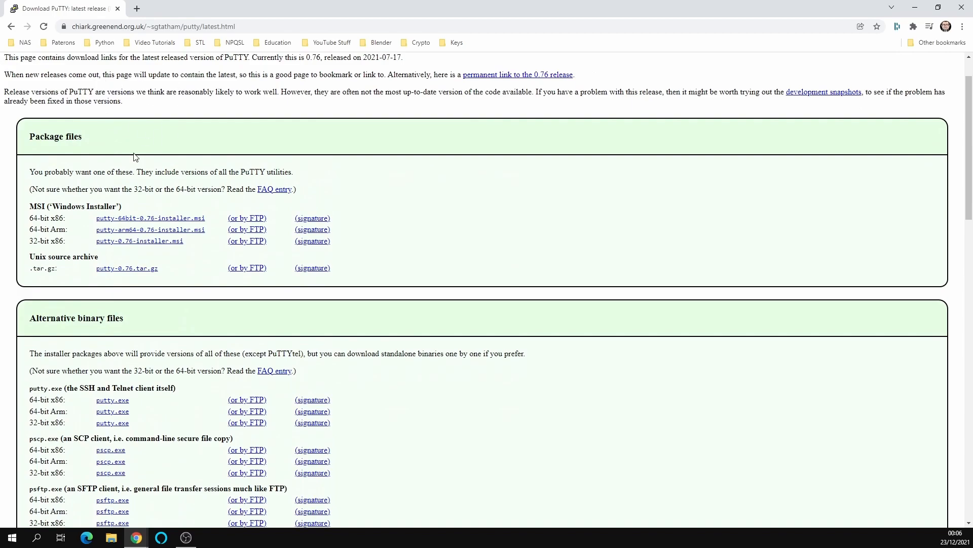
{"action": "scroll", "scroll_direction": "down", "scroll_amount": 3}
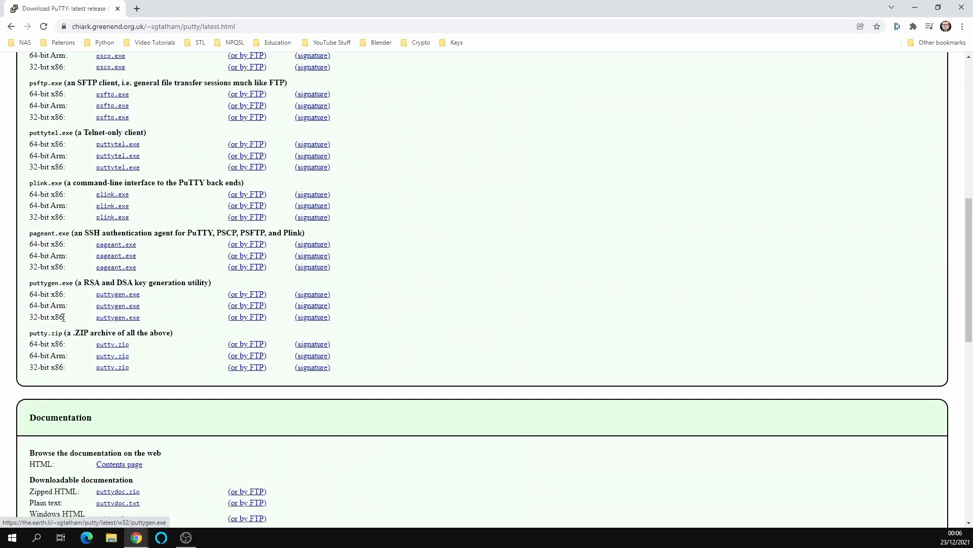
{"action": "mouse_move", "coordinate": [115, 305]}
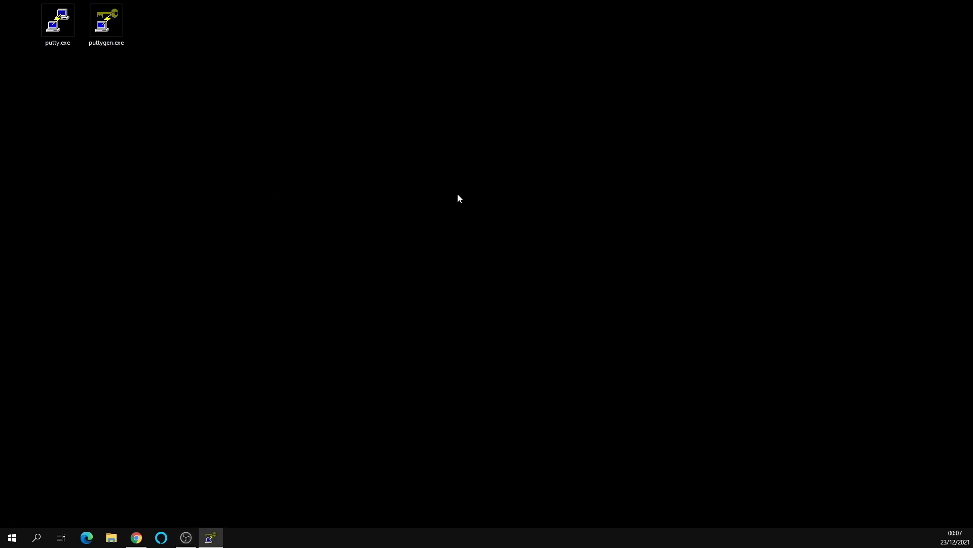
Launch PuTTYgen, generate a 2048-bit RSA key pair and begin saving the public key.
{"action": "double_click", "coordinate": [105, 19]}
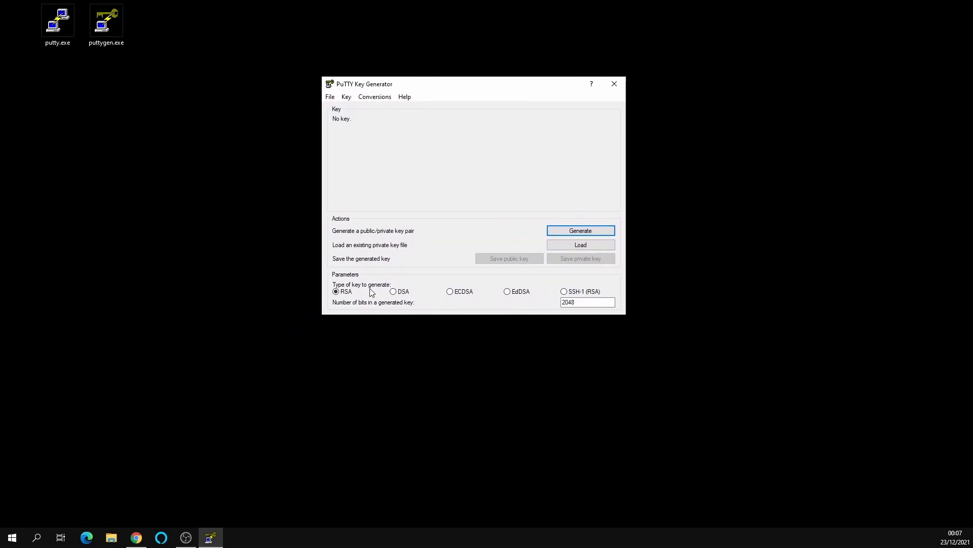
{"action": "mouse_move", "coordinate": [524, 239]}
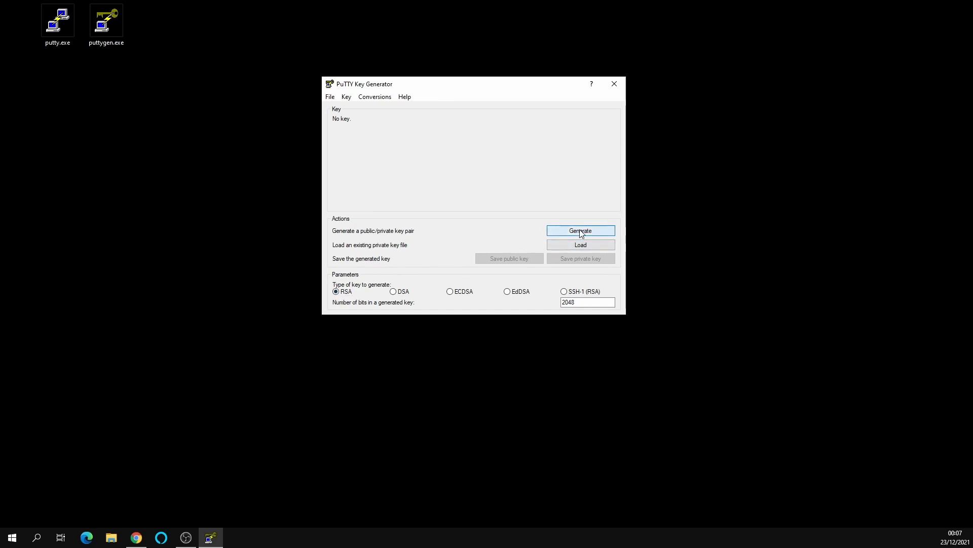
{"action": "left_click", "coordinate": [580, 231]}
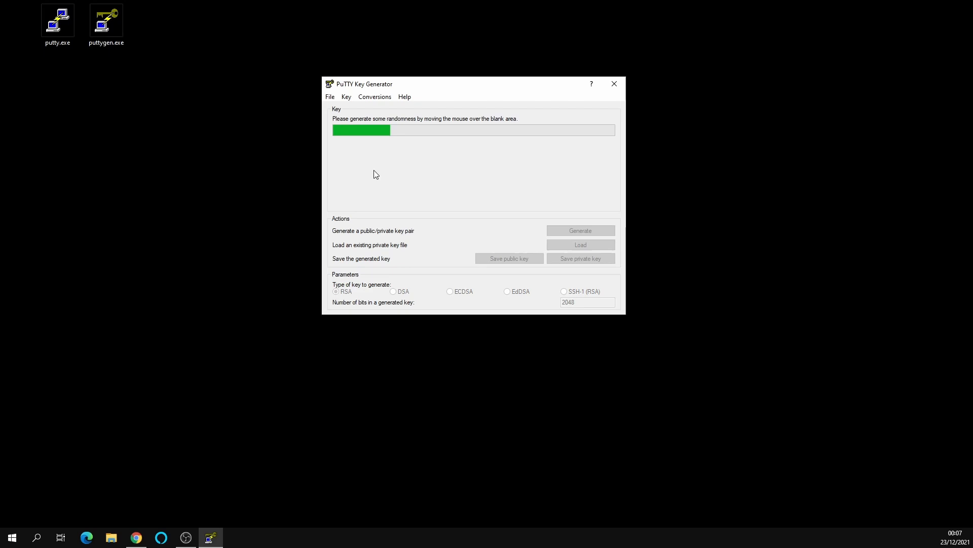
{"action": "mouse_move", "coordinate": [519, 155]}
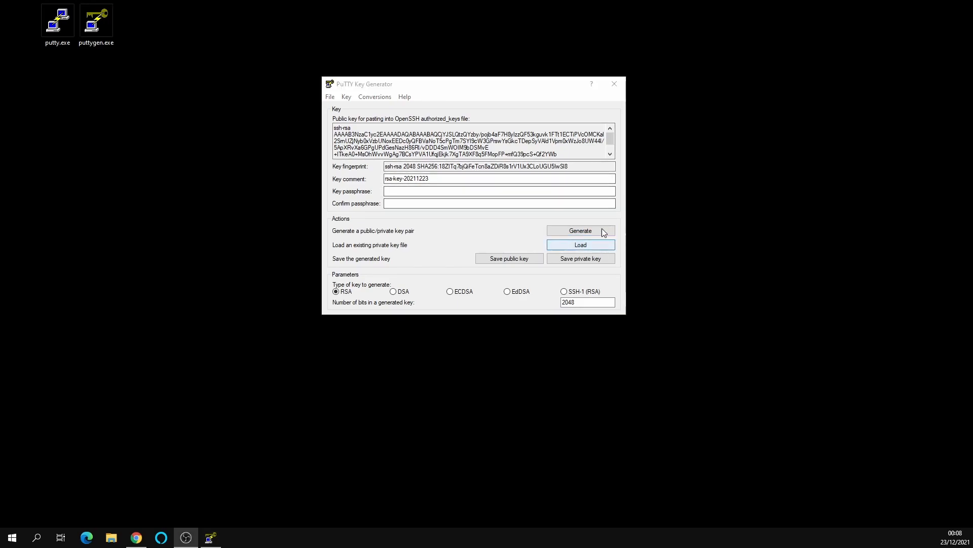
{"action": "left_click", "coordinate": [509, 258]}
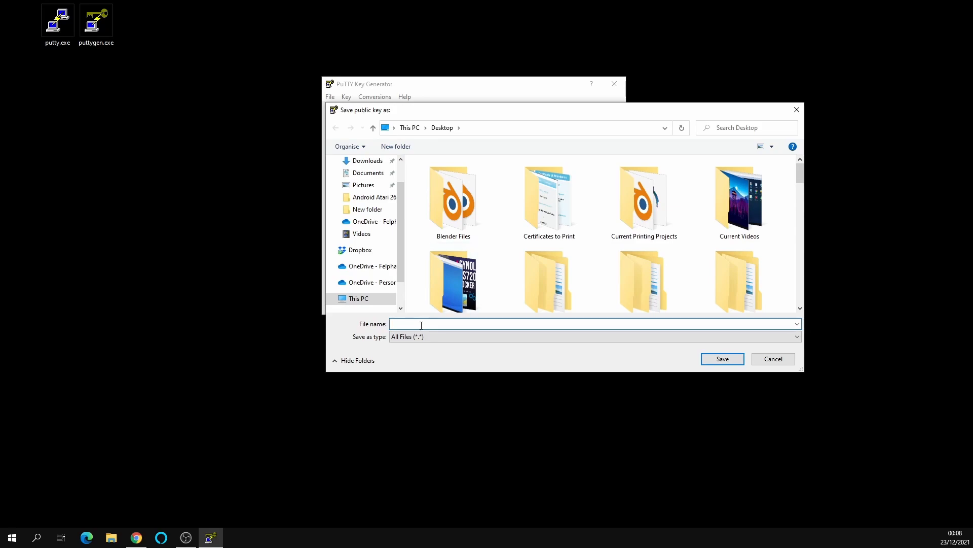
Save the public key on the Desktop under the file name id_rsa.pub.
{"action": "type", "text": "id_rs"}
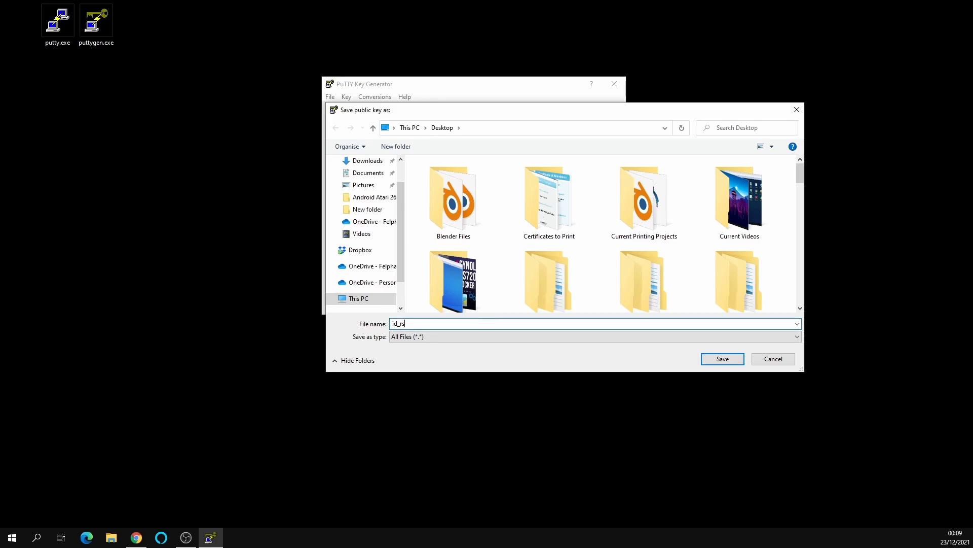
{"action": "type", "text": "a"}
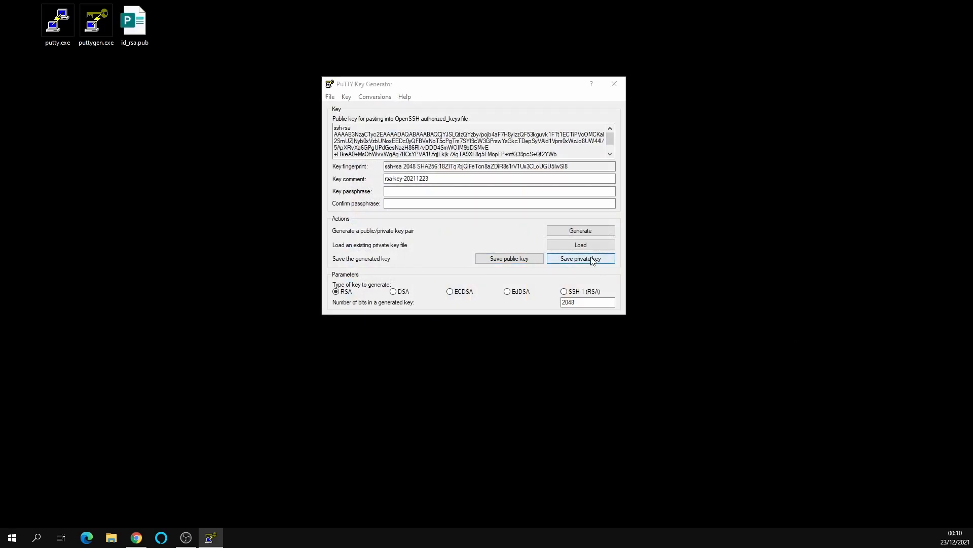
Save the private key as id_rsa.ppk on the Desktop, accepting no passphrase.
{"action": "left_click", "coordinate": [581, 259]}
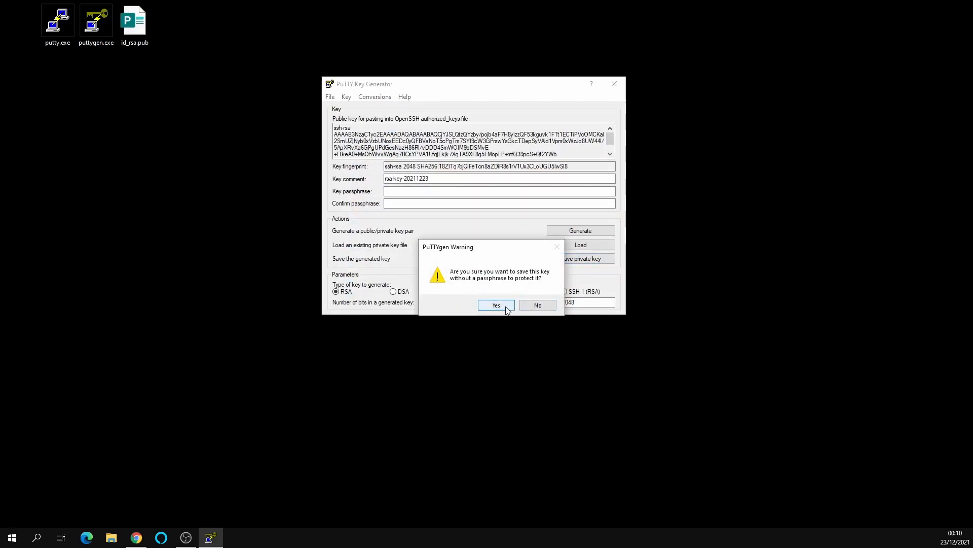
{"action": "left_click", "coordinate": [496, 304]}
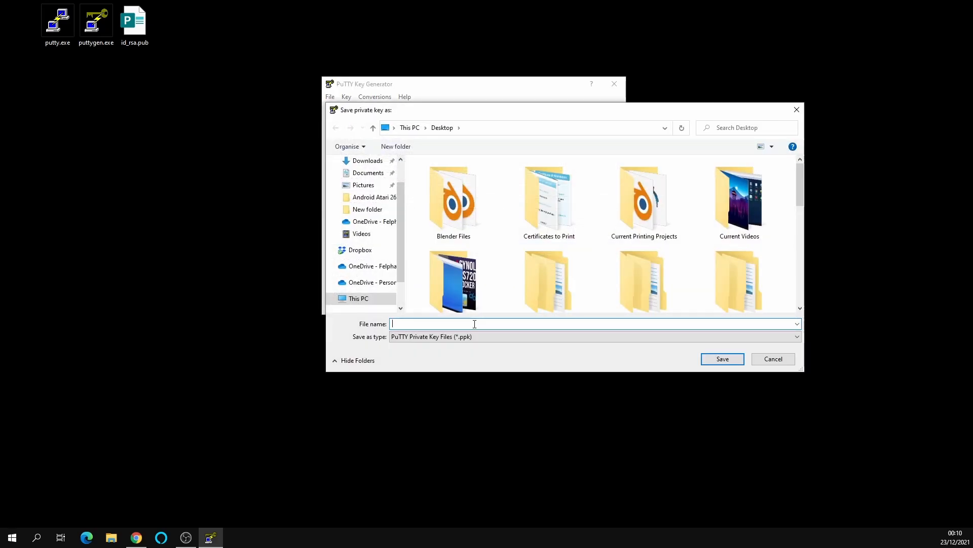
{"action": "type", "text": "id"}
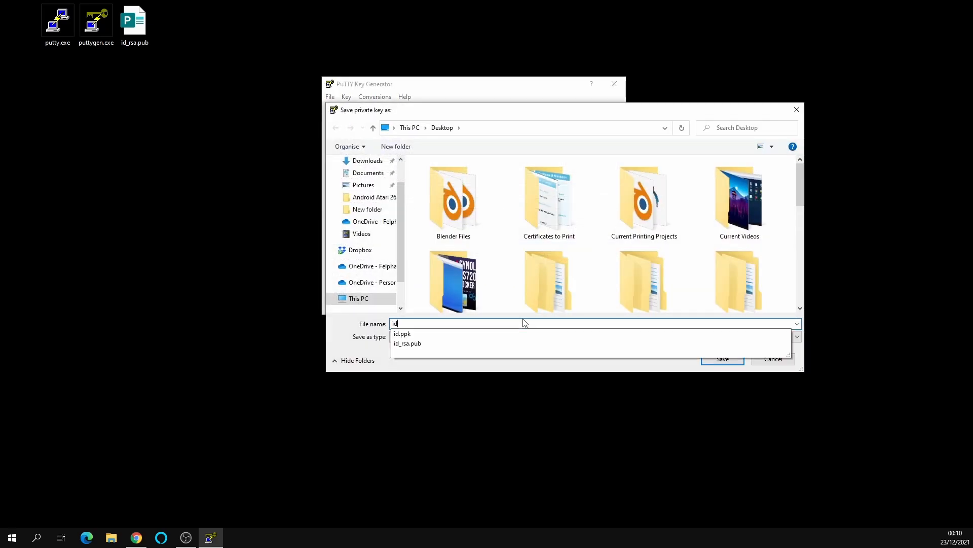
{"action": "type", "text": "_"}
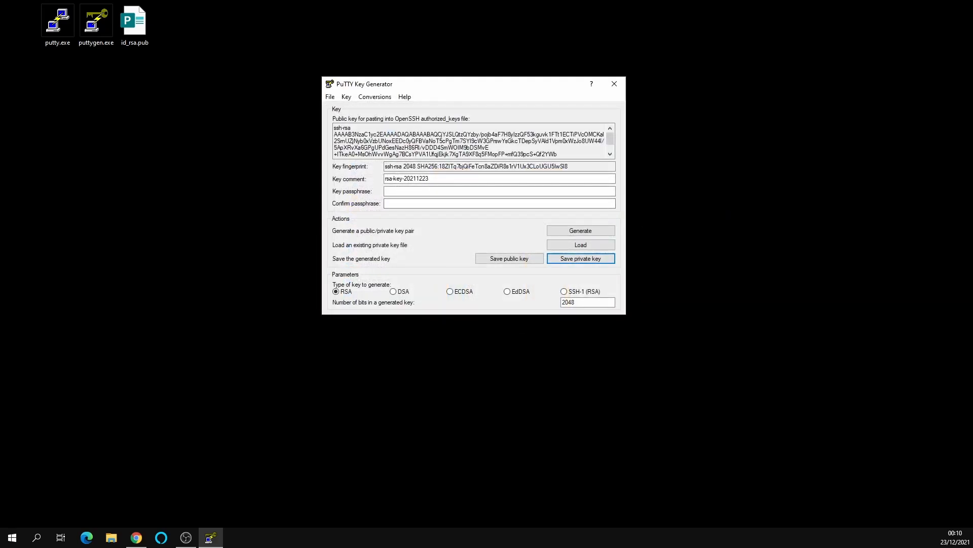
{"action": "left_click", "coordinate": [581, 258]}
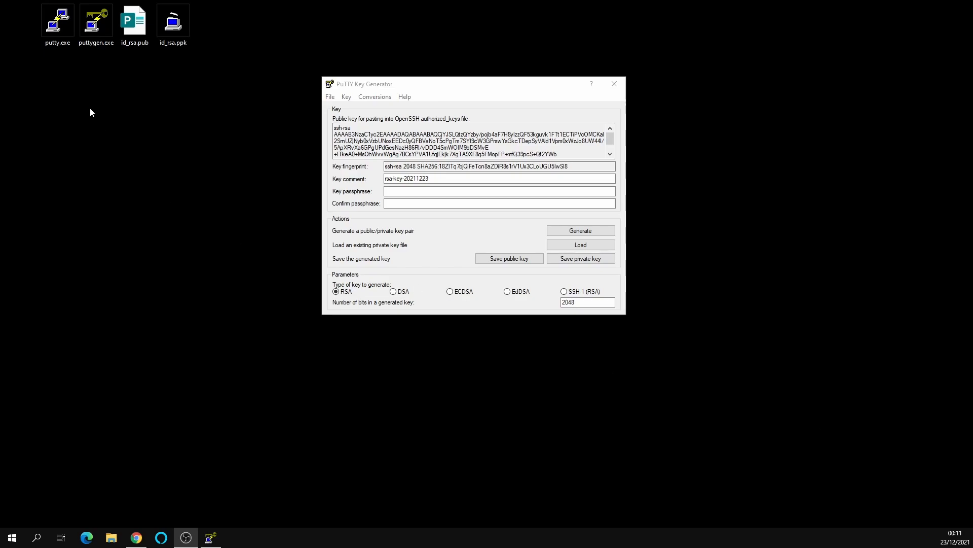
Move id_rsa.pub and the PuTTYgen window aside, then launch putty.exe.
{"action": "left_click_drag", "start_coordinate": [135, 20], "coordinate": [121, 81]}
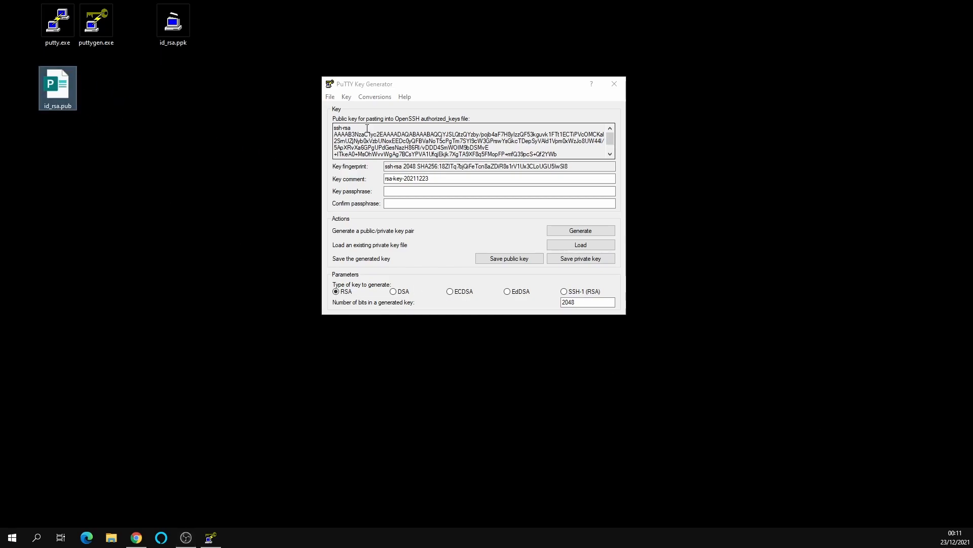
{"action": "left_click", "coordinate": [174, 23]}
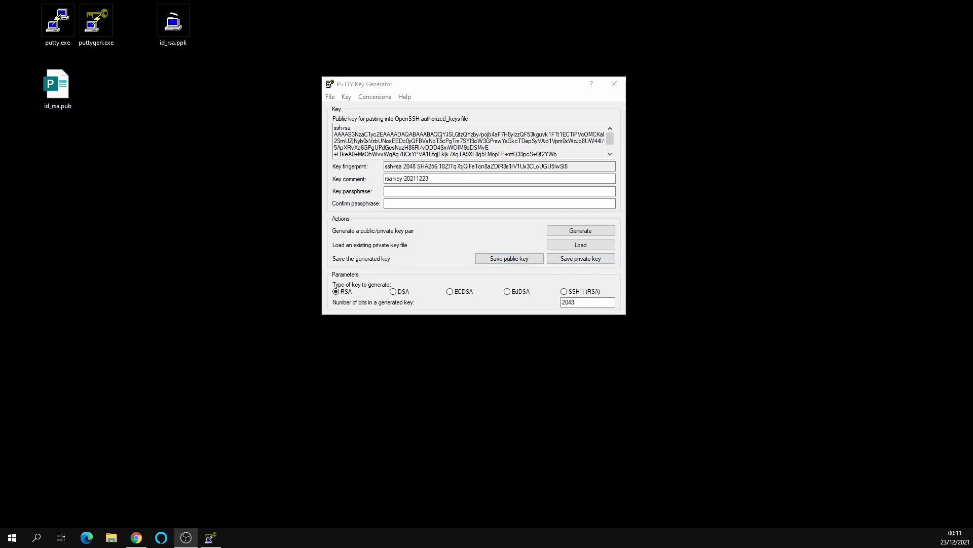
{"action": "left_click", "coordinate": [56, 20]}
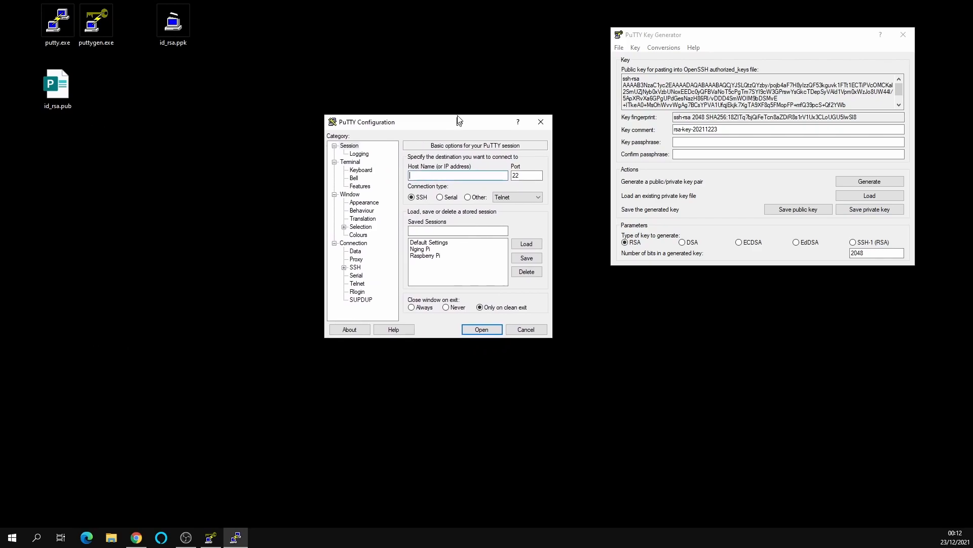
Connect through the saved Raspberry Pi session and start a dir listing at the shell.
{"action": "left_click_drag", "start_coordinate": [458, 121], "coordinate": [420, 77]}
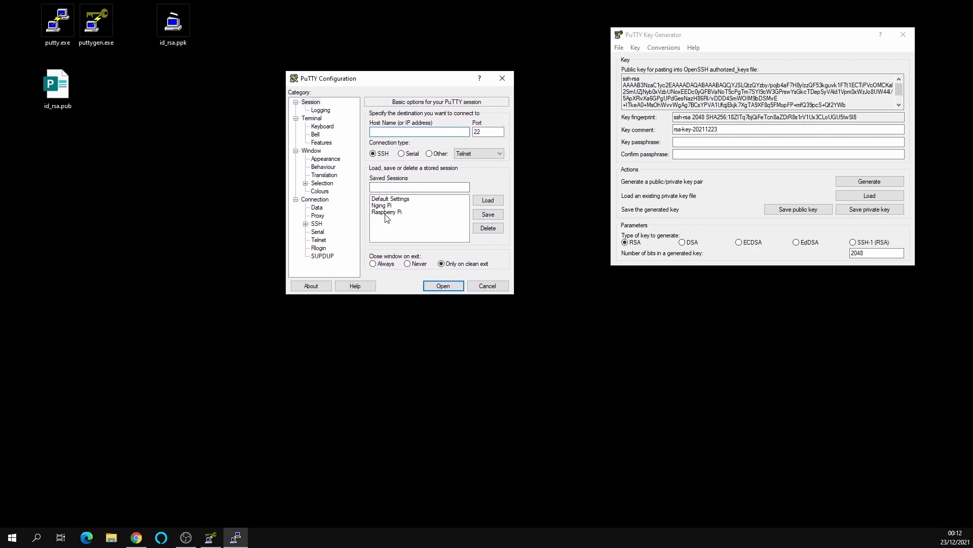
{"action": "left_click", "coordinate": [443, 285]}
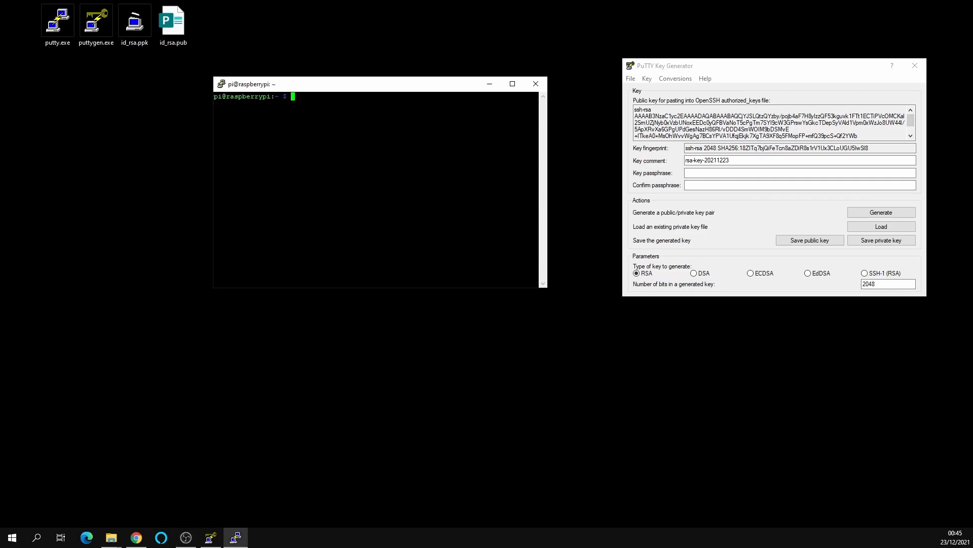
{"action": "type", "text": "dir"}
{"action": "type", "text": "mk"}
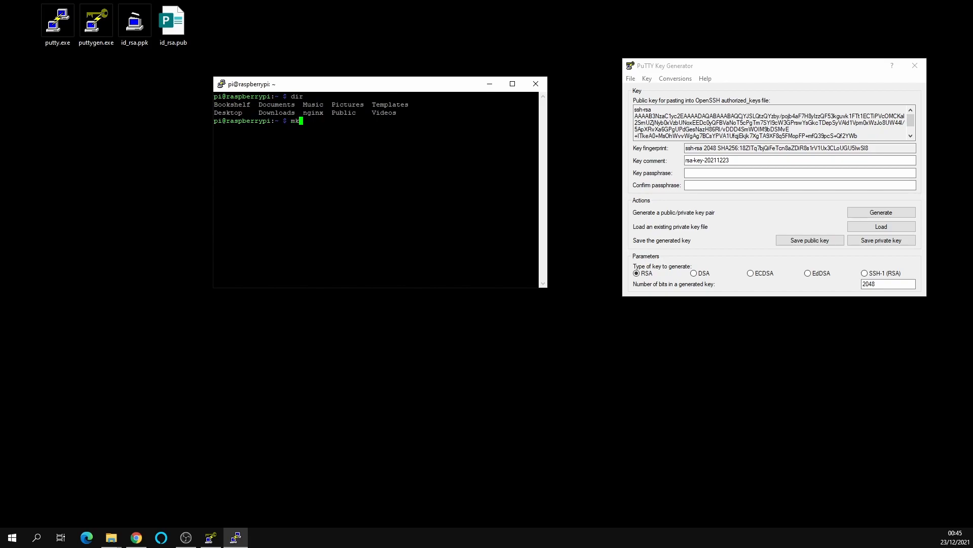
List the home directory, create the .ssh folder and change into it.
{"action": "type", "text": "dir"}
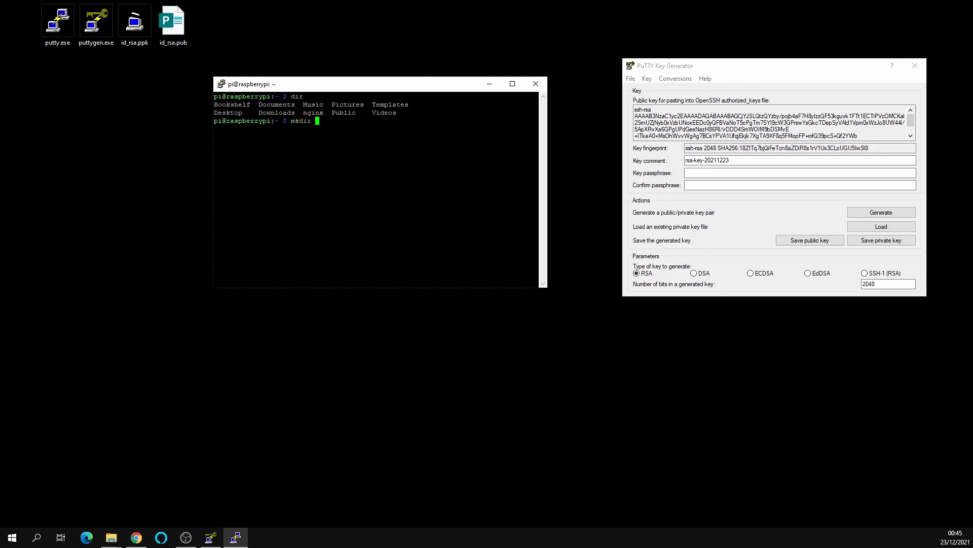
{"action": "type", "text": ".ssh"}
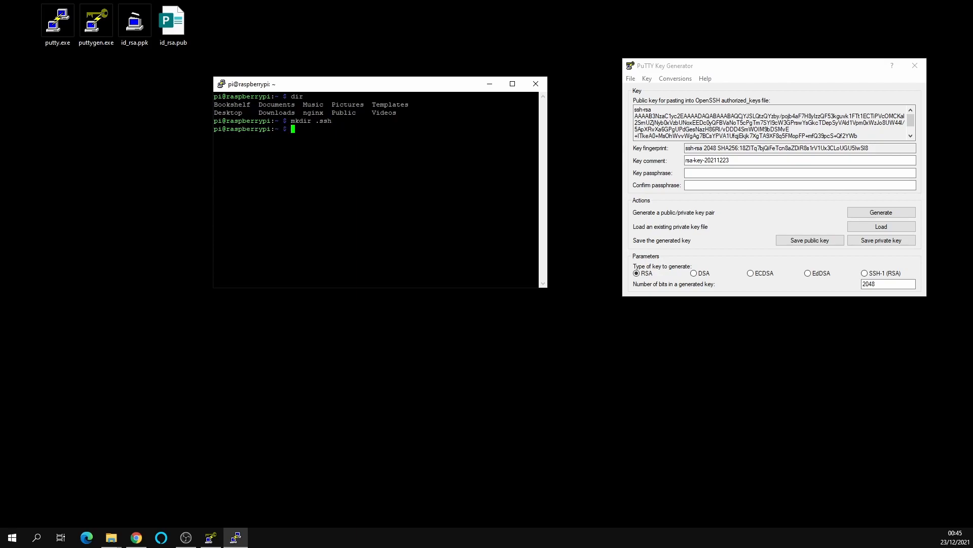
{"action": "type", "text": "cd .ssh"}
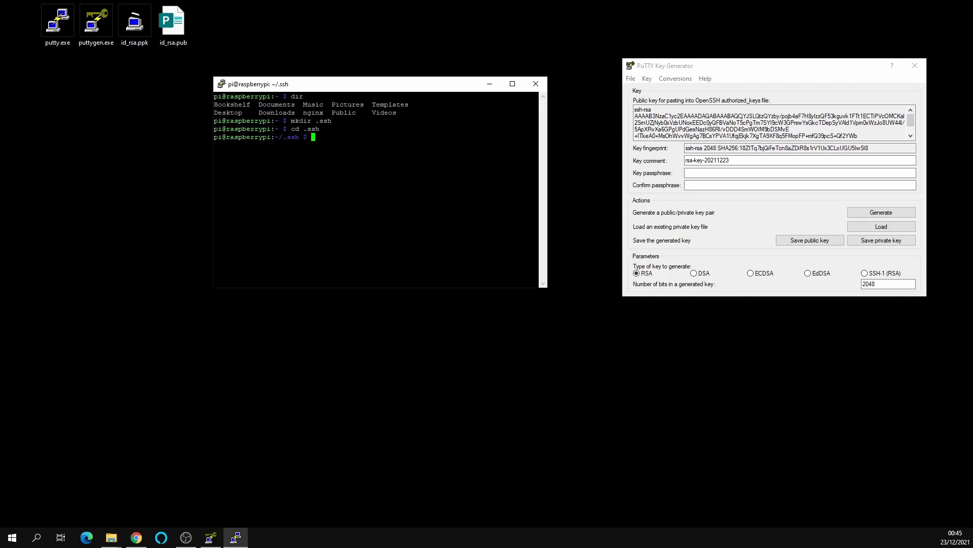
Create an empty authorized_keys file with touch and list the folder to confirm.
{"action": "type", "text": "touch"}
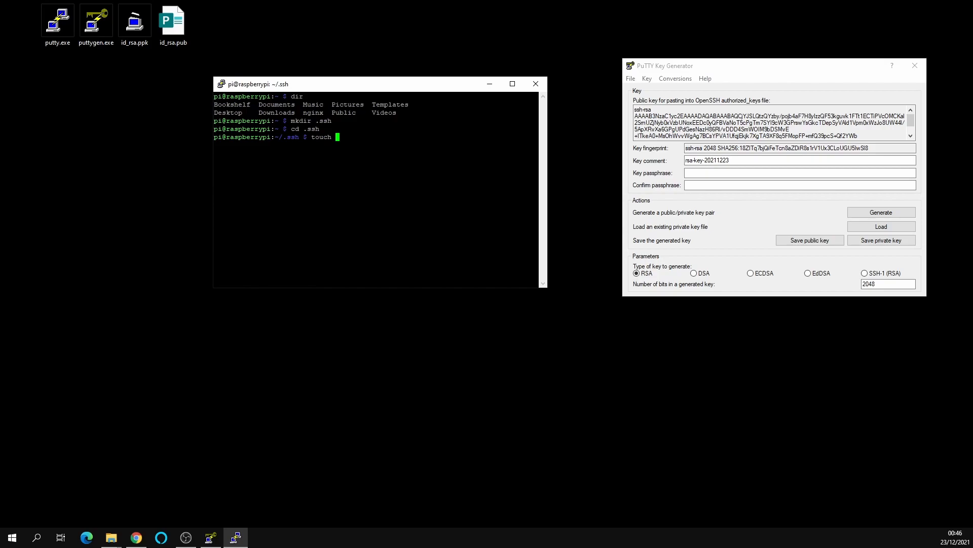
{"action": "type", "text": "aut"}
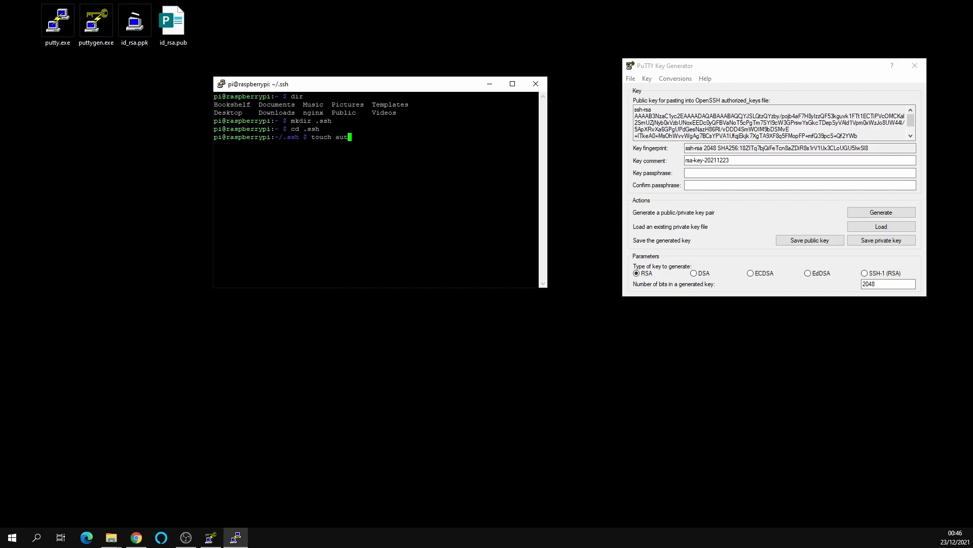
{"action": "type", "text": "horiz"}
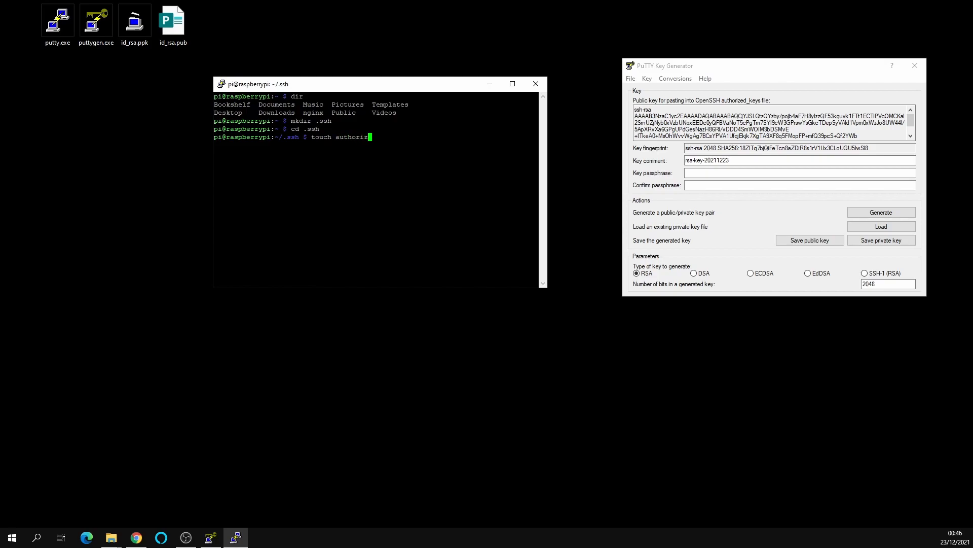
{"action": "type", "text": "ed_ke"}
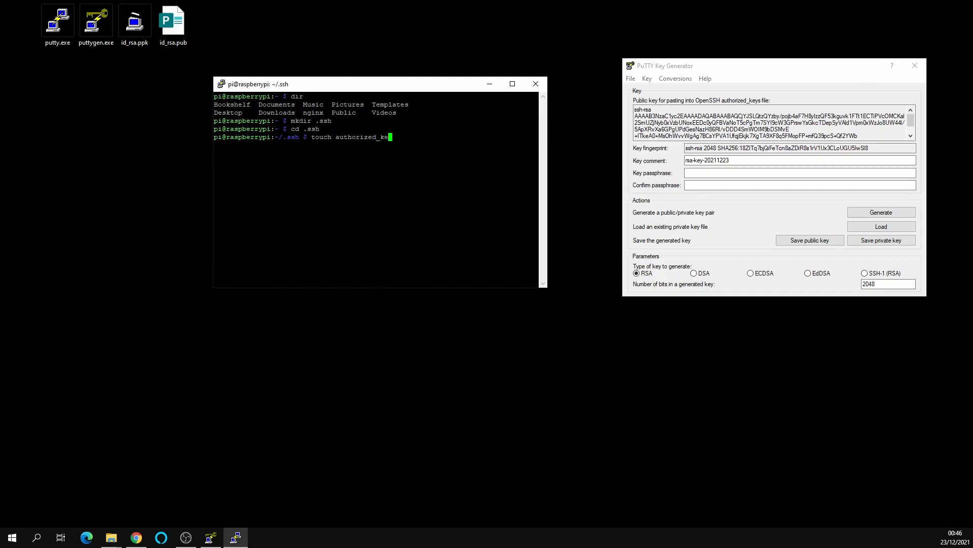
{"action": "type", "text": "ys"}
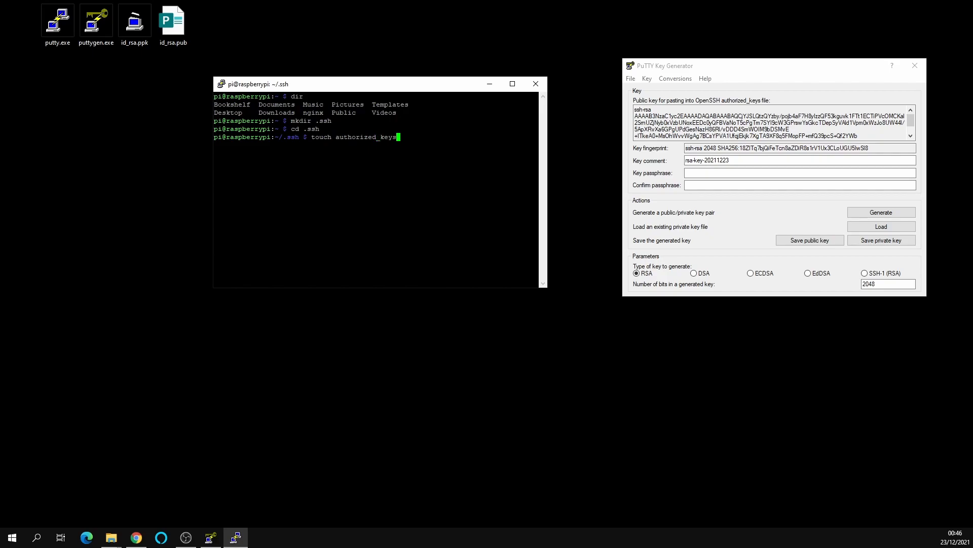
{"action": "type", "text": "di"}
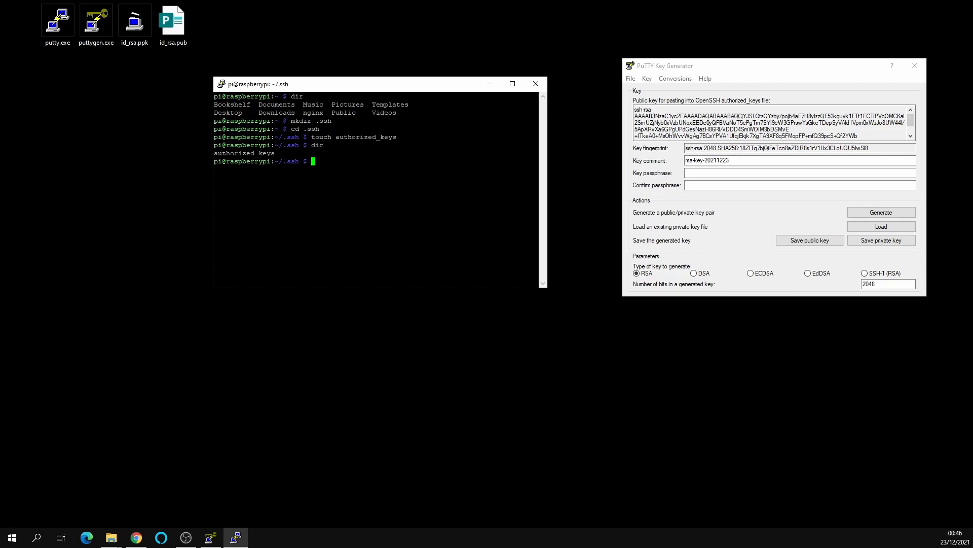
{"action": "type", "text": "chmod"}
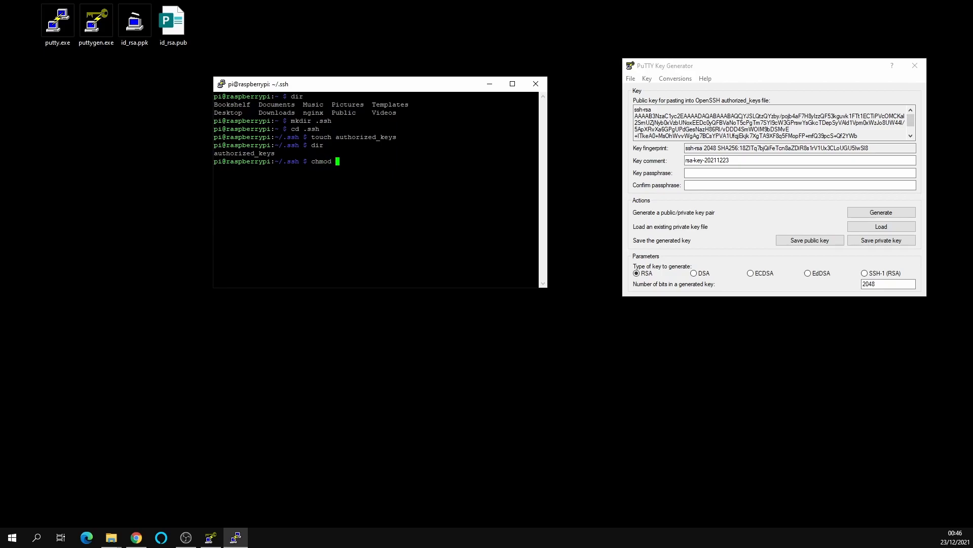
Restrict the ~/.ssh folder to permissions 700 with chmod.
{"action": "type", "text": "700~"}
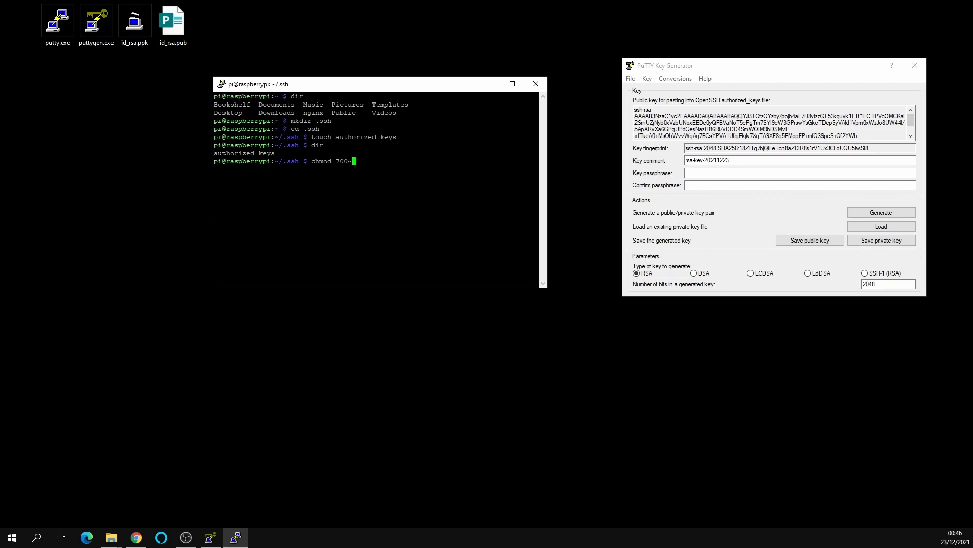
{"action": "type", "text": "/"}
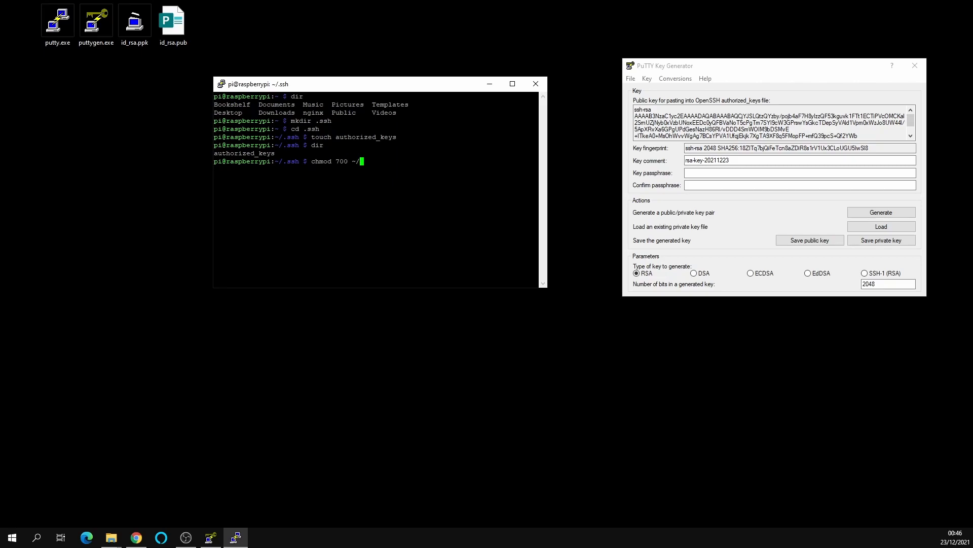
{"action": "type", "text": ".ss"}
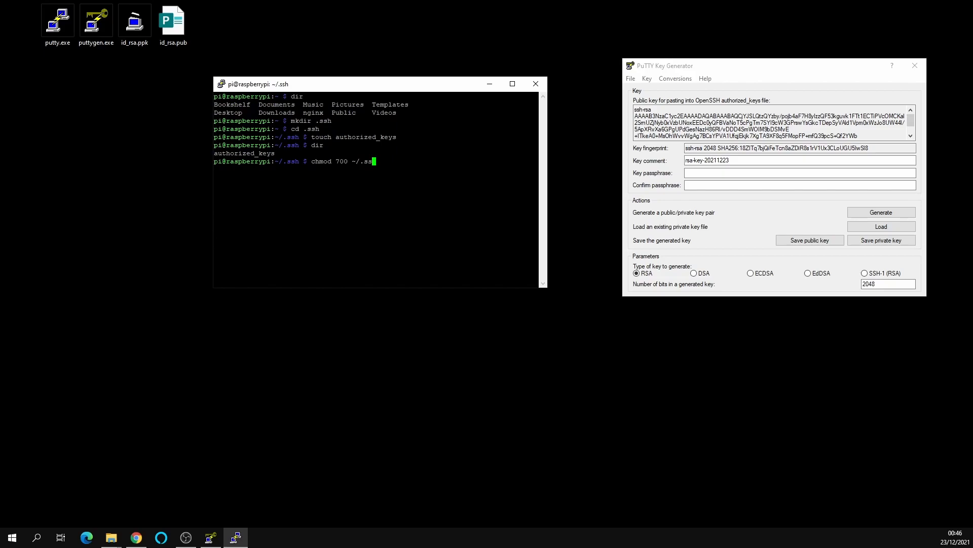
{"action": "type", "text": "h"}
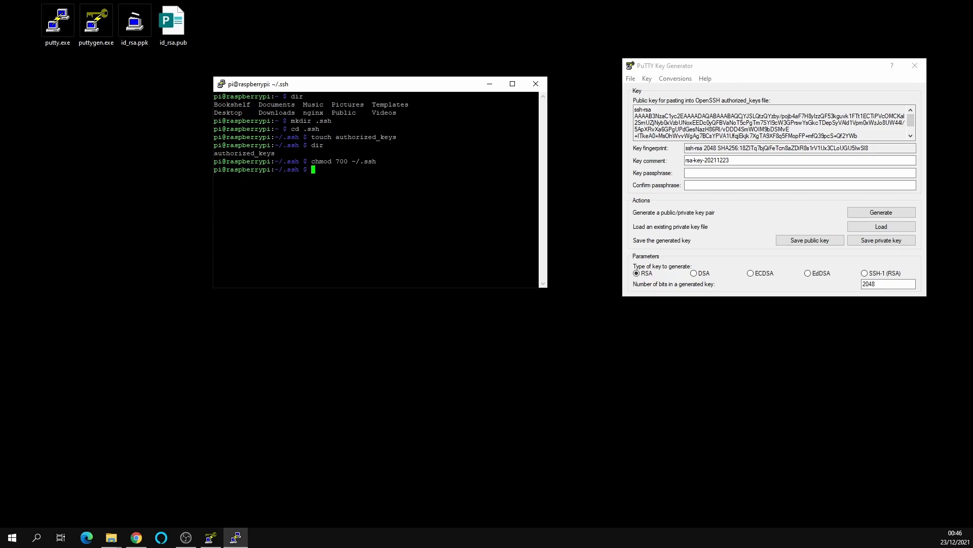
Set authorized_keys to permissions 600 and list the folder to check.
{"action": "type", "text": "ch"}
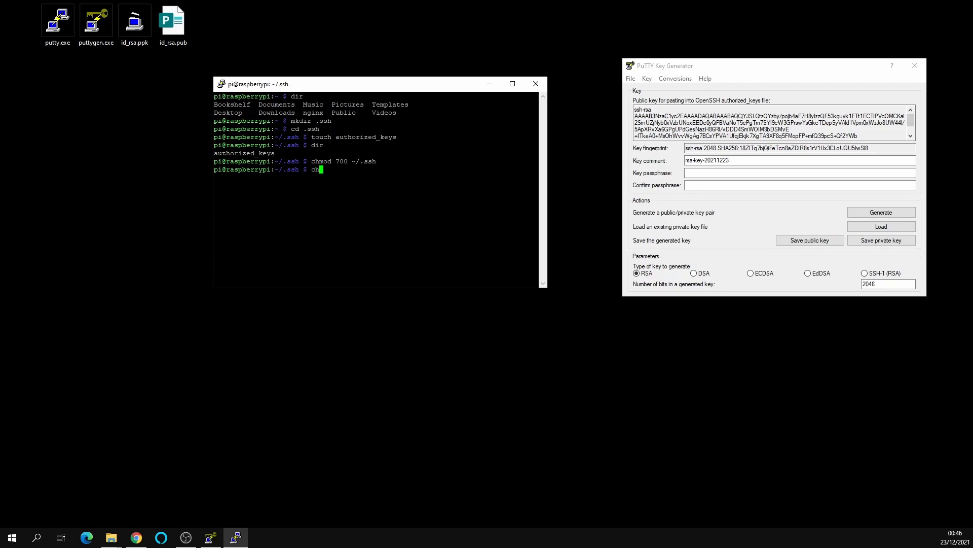
{"action": "type", "text": "mod"}
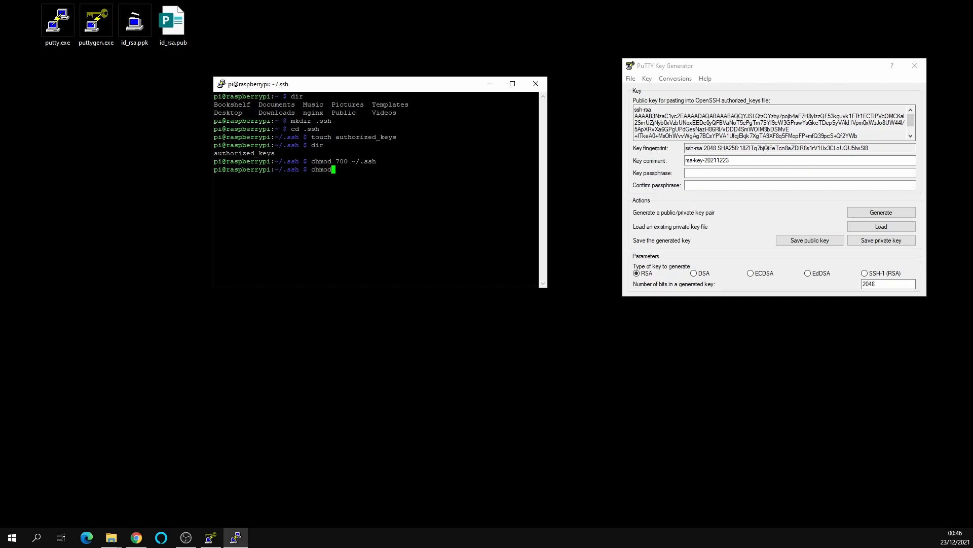
{"action": "type", "text": "600"}
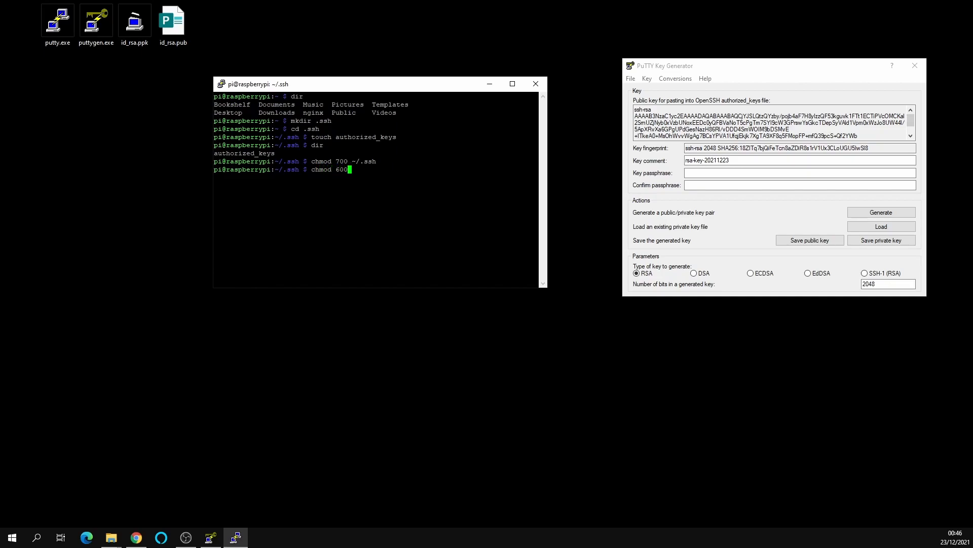
{"action": "type", "text": "au`"}
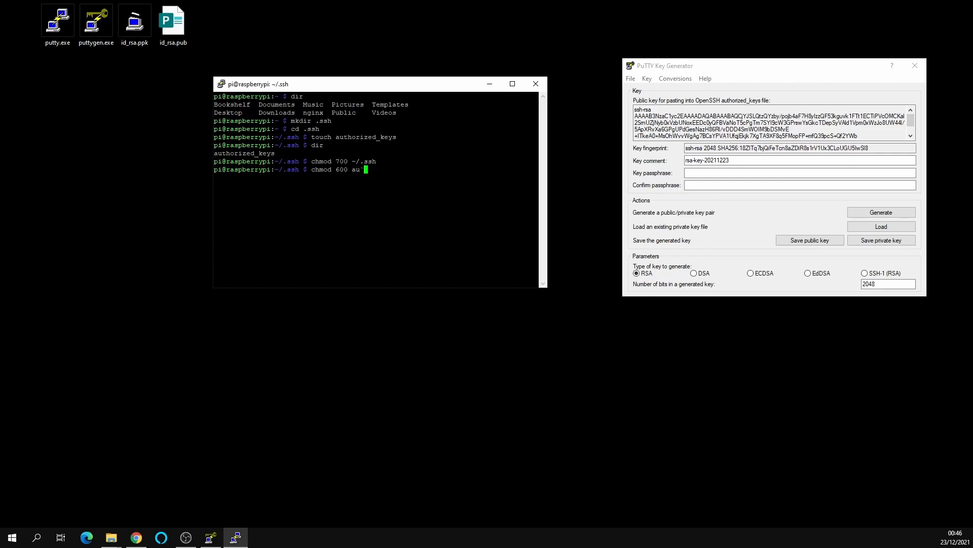
{"action": "type", "text": "thorized_keys"}
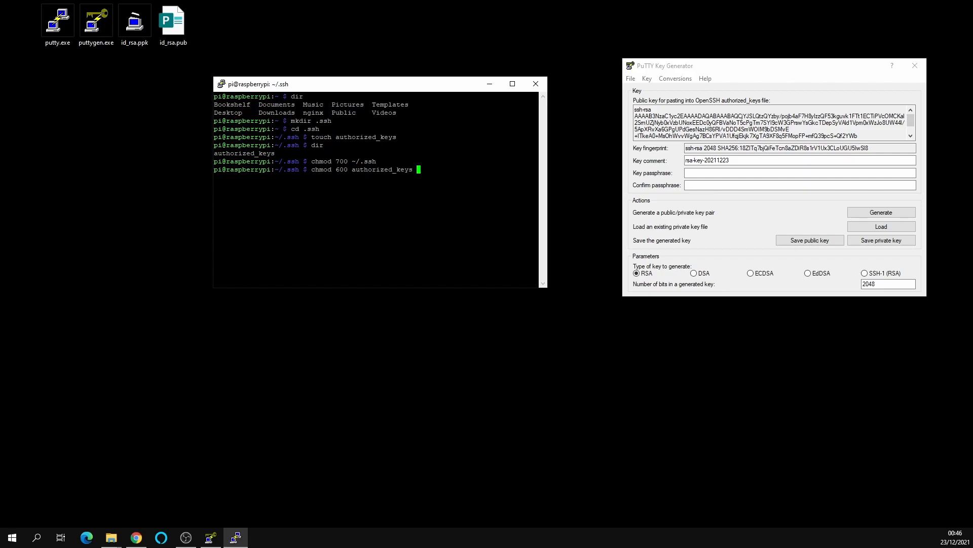
{"action": "type", "text": "di"}
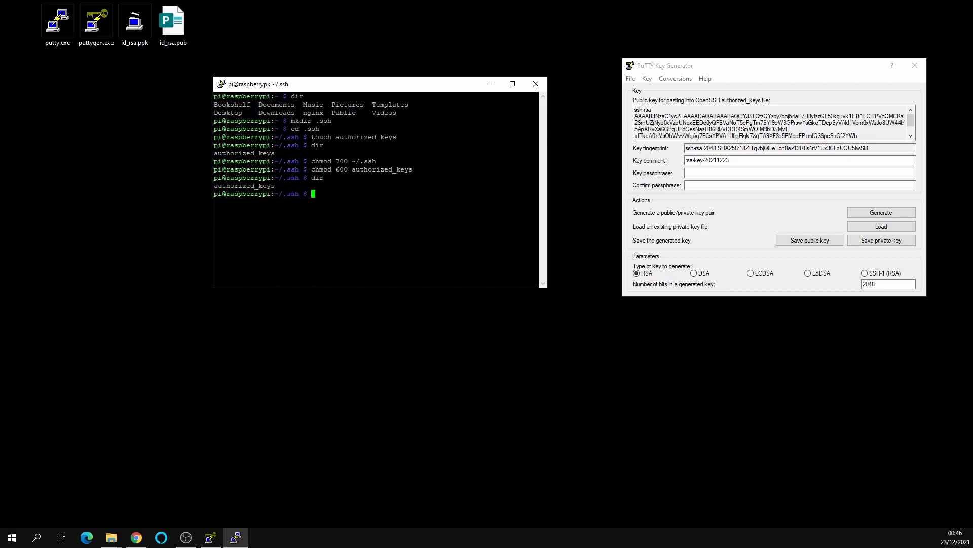
{"action": "type", "text": "nano"}
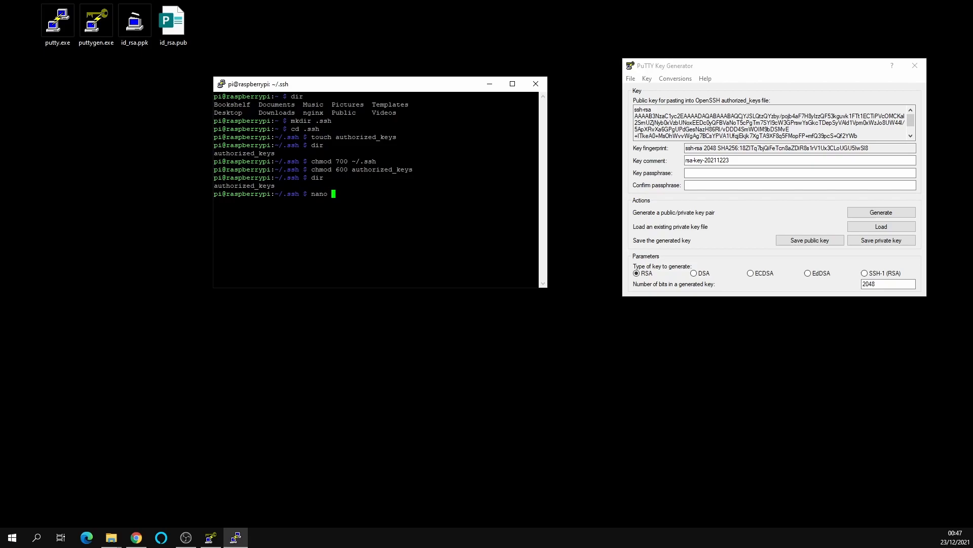
Paste the public key into authorized_keys in nano, then exit and save the file.
{"action": "type", "text": "authorized_keys"}
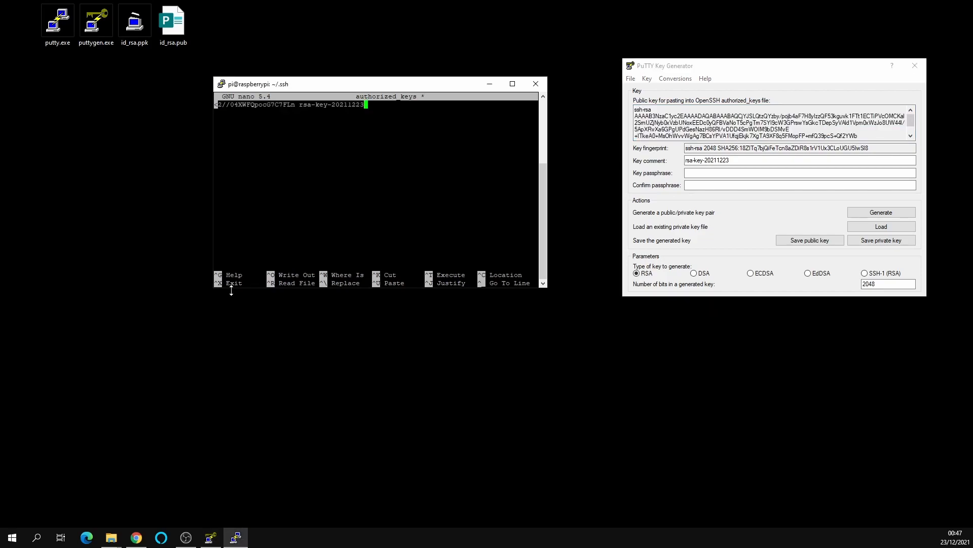
{"action": "key", "text": "ctrl+x"}
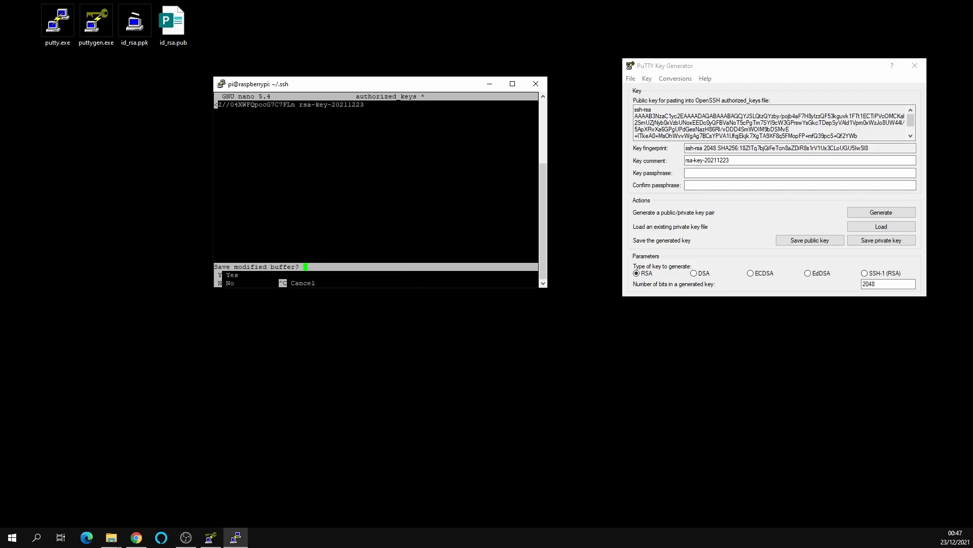
{"action": "key", "text": "y"}
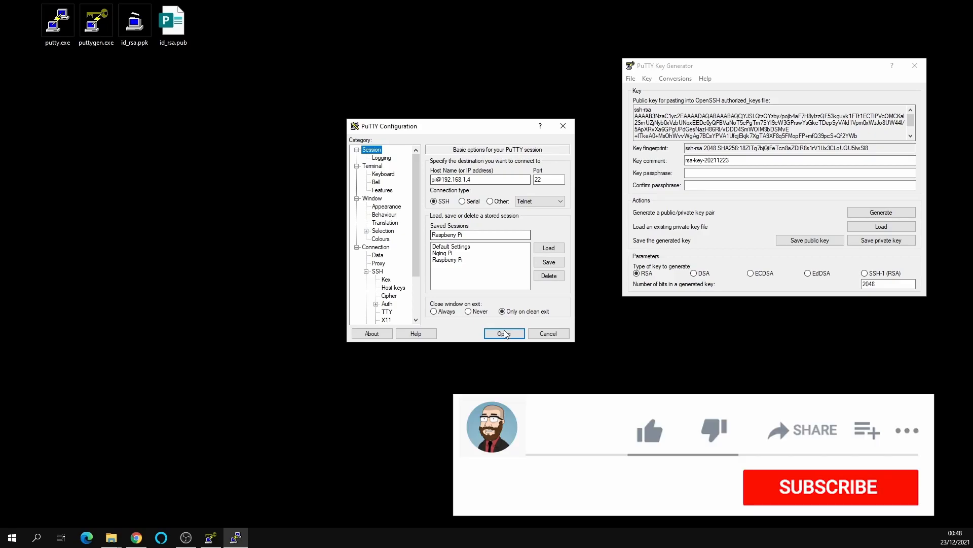
Open the Raspberry Pi session and log in as pi with the rsa-key-20211223 key, no password.
{"action": "left_click", "coordinate": [650, 430]}
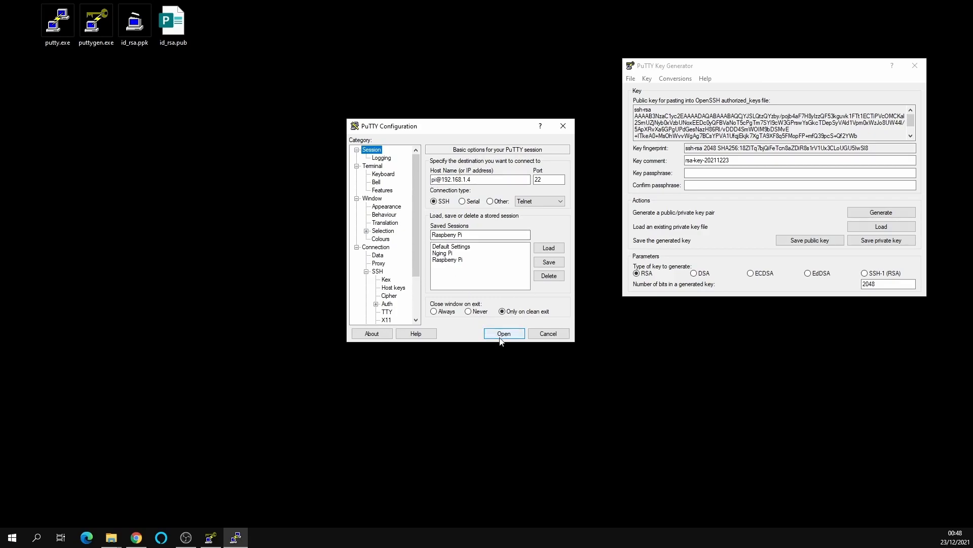
{"action": "left_click", "coordinate": [504, 333]}
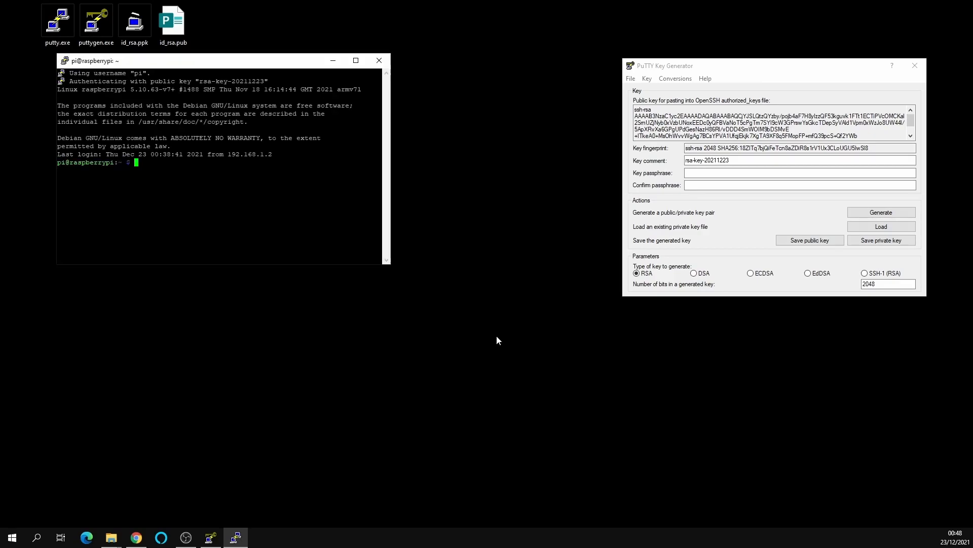